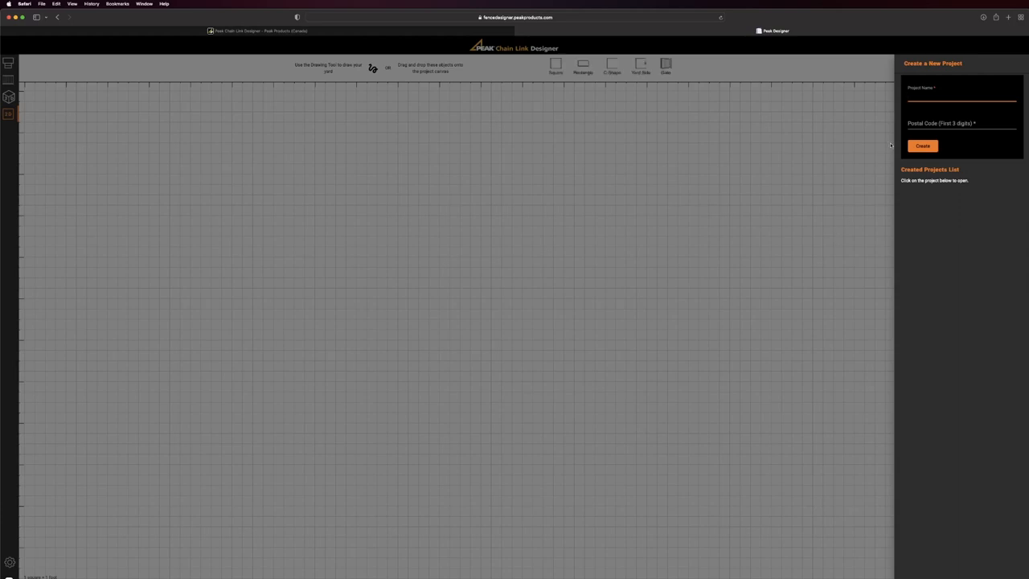
- Fill in the project name 'Chain Link Project' and postal code V7K
left_click(962, 98)
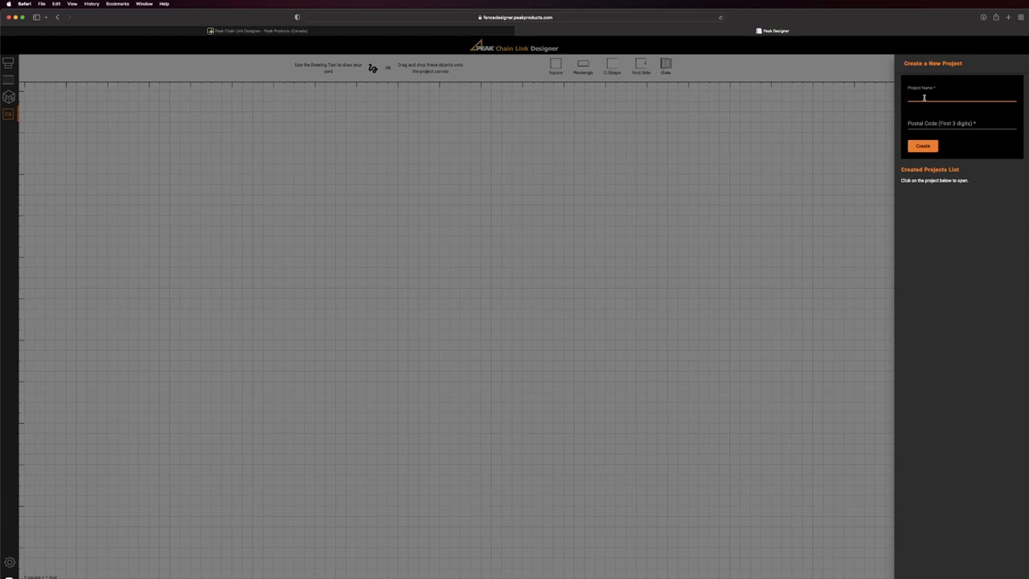
type("Chain Link Project")
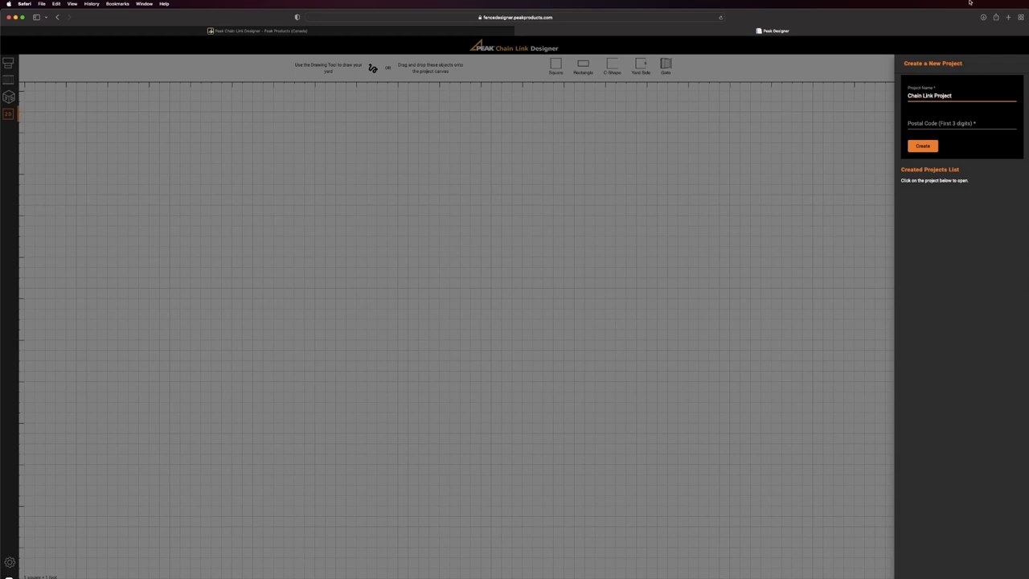
left_click(961, 129)
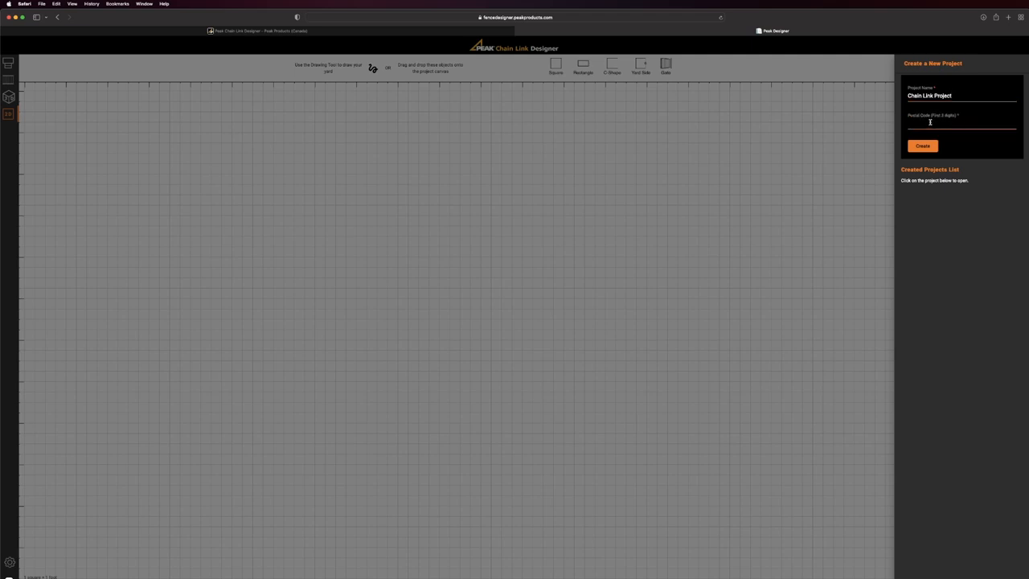
type("V7K")
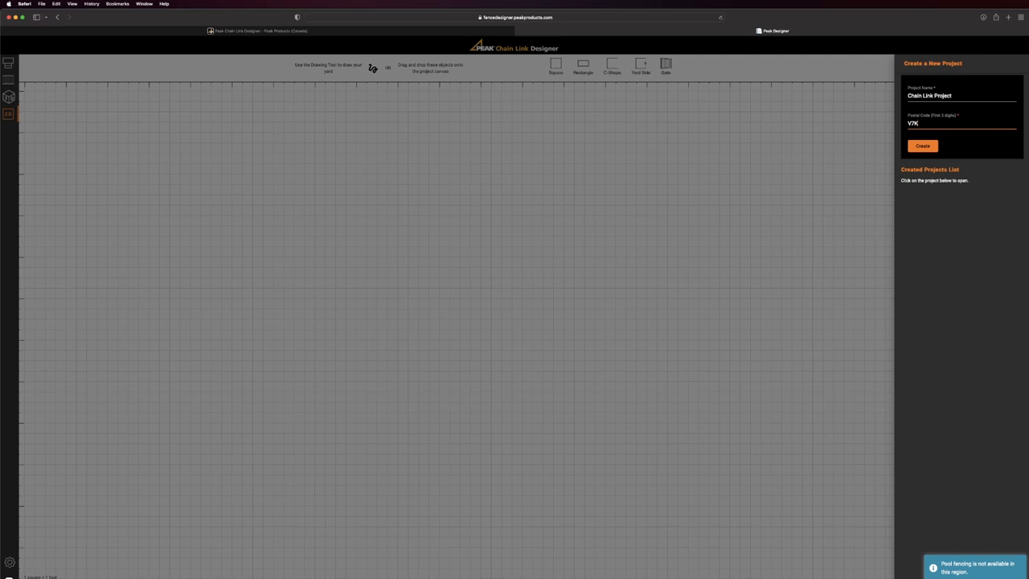
- Create the new project so the predefined fence templates list appears
left_click(923, 145)
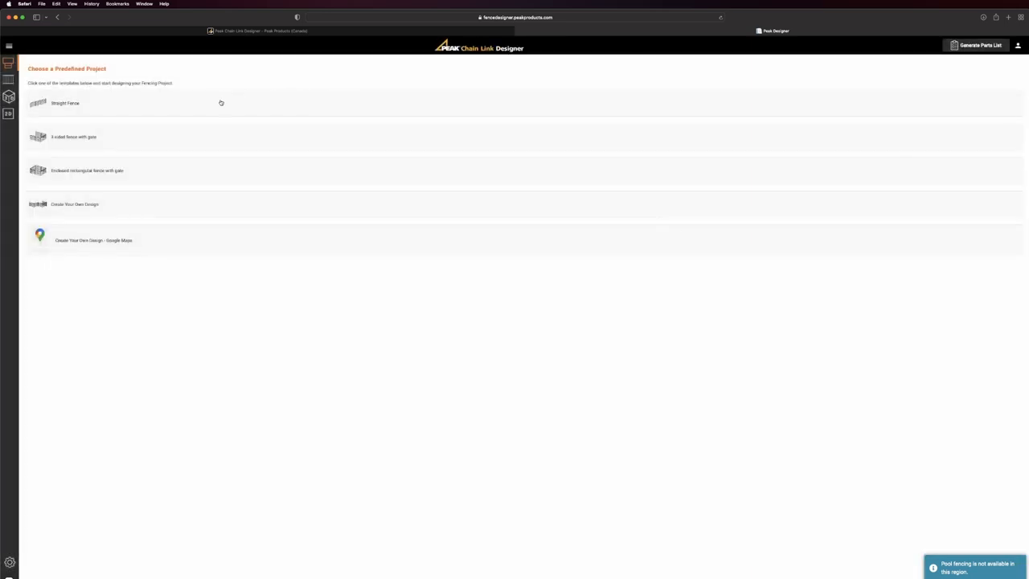
mouse_move(220, 174)
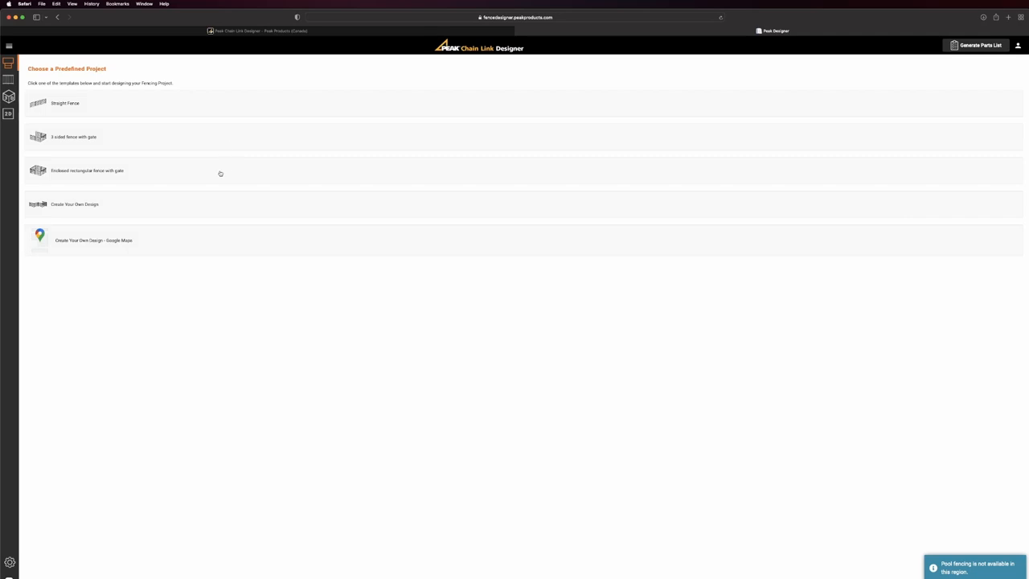
mouse_move(246, 219)
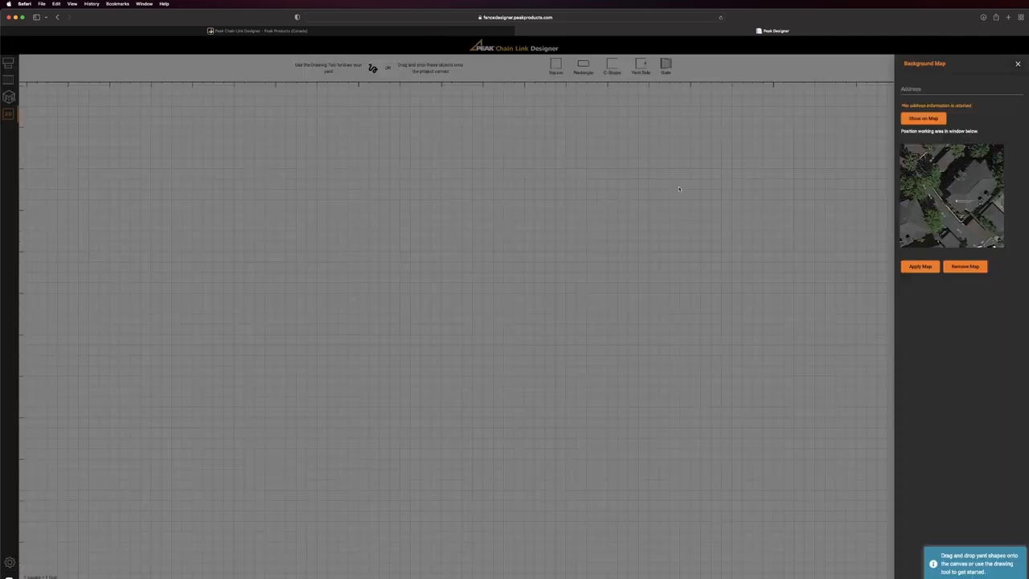
left_click(951, 88)
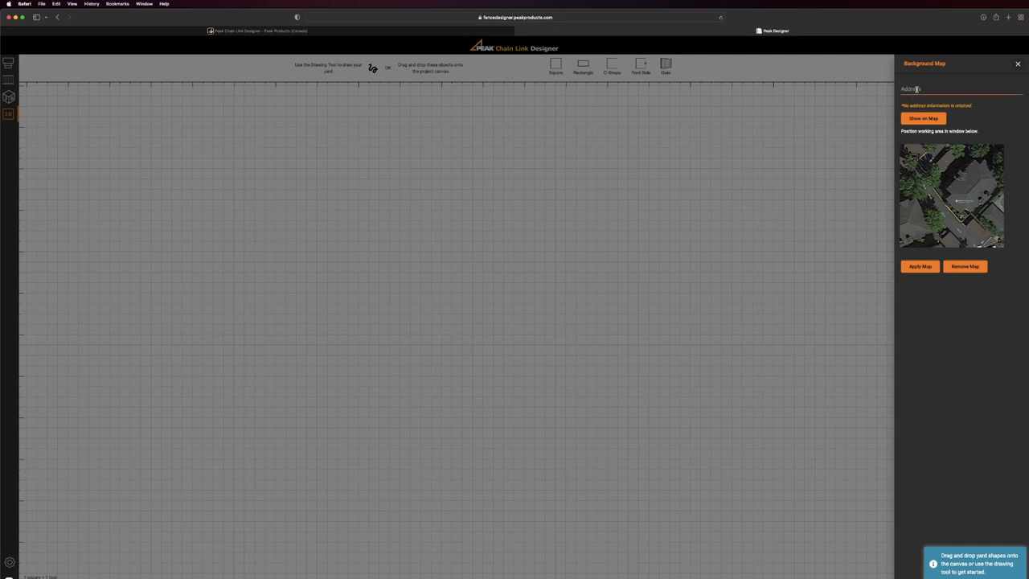
left_click(948, 90)
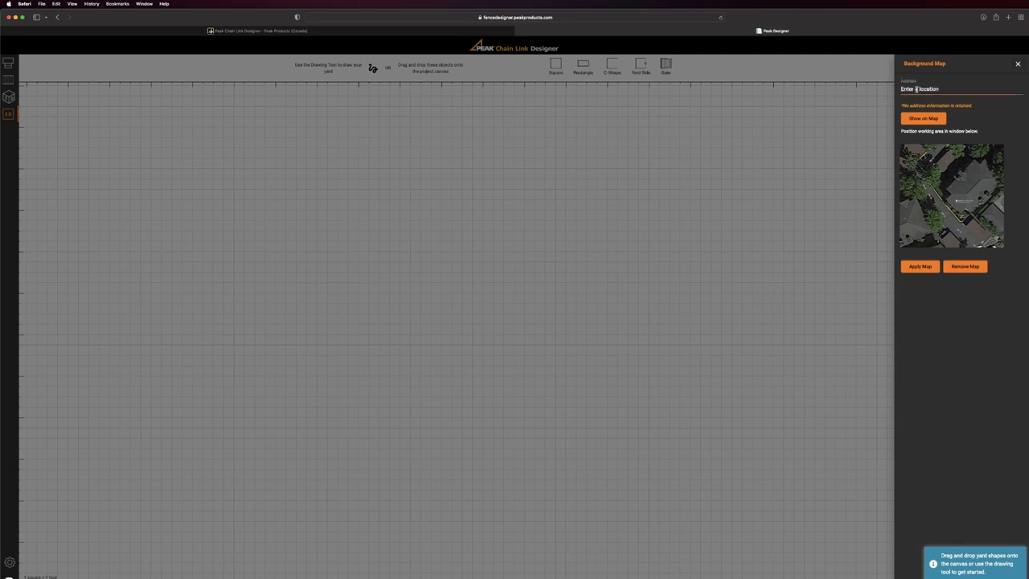
type("4124 Fircrest Pl, North Vancouver, BC V7K 3A2")
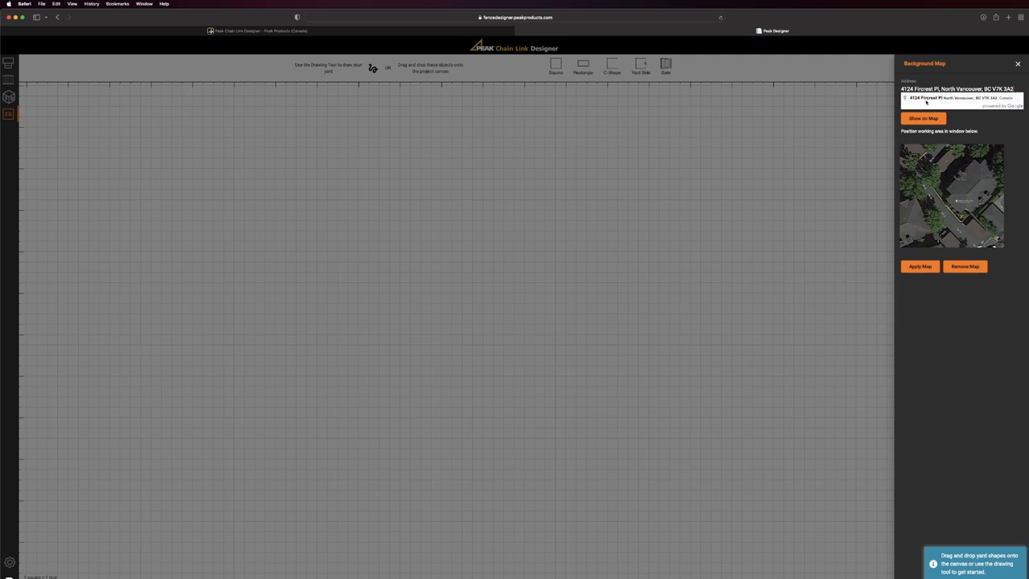
left_click(922, 119)
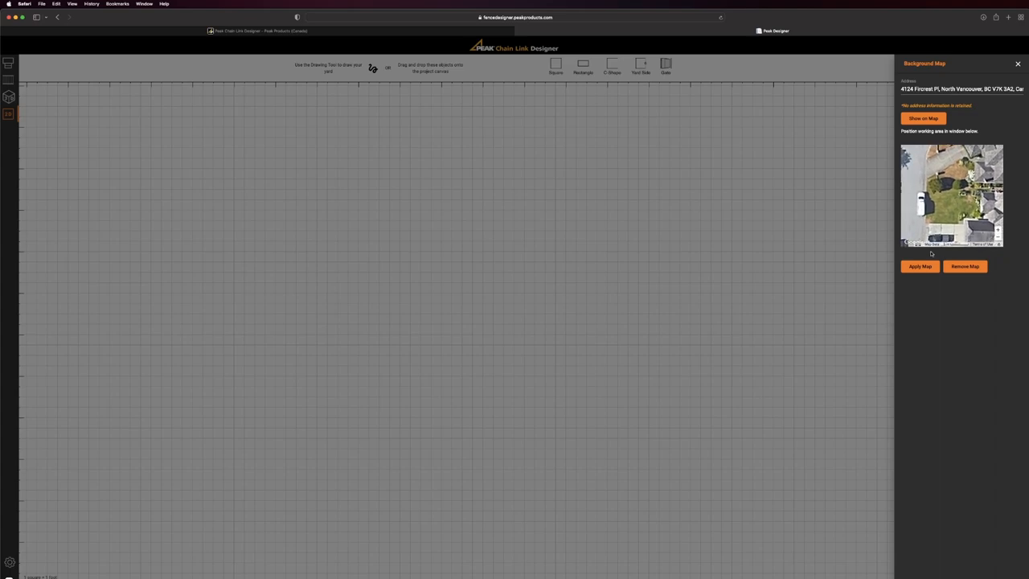
left_click(920, 267)
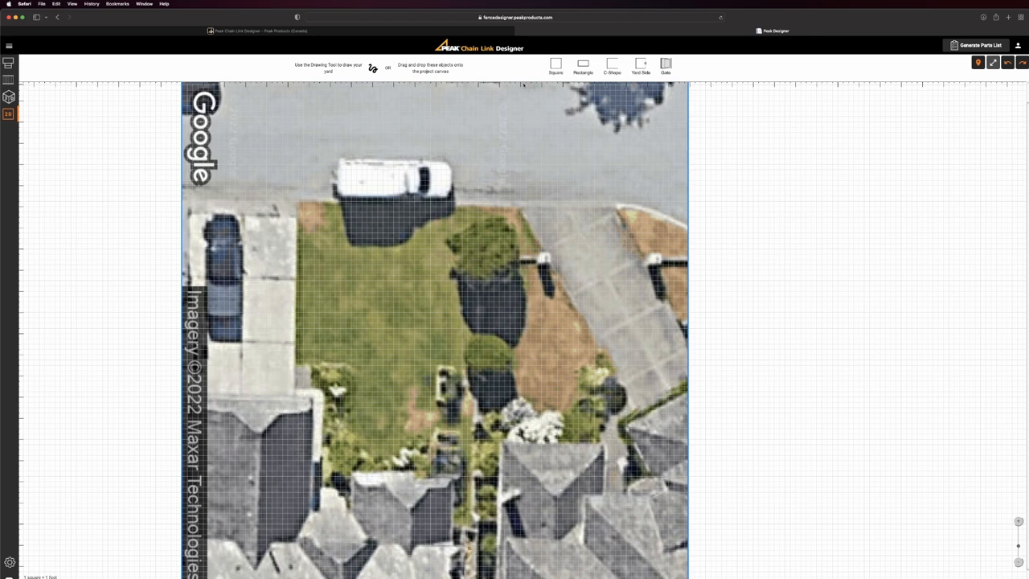
mouse_move(556, 65)
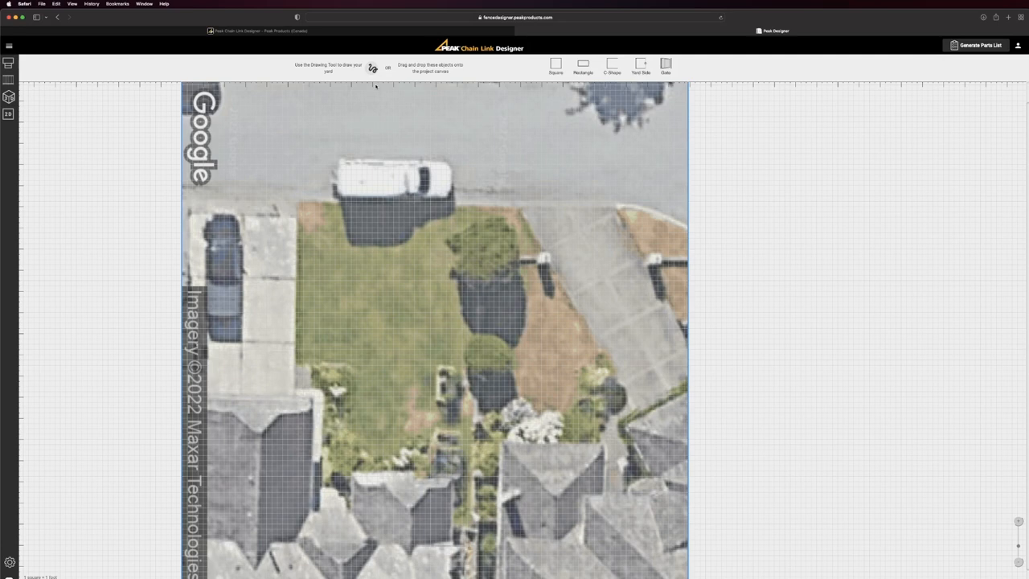
mouse_move(482, 378)
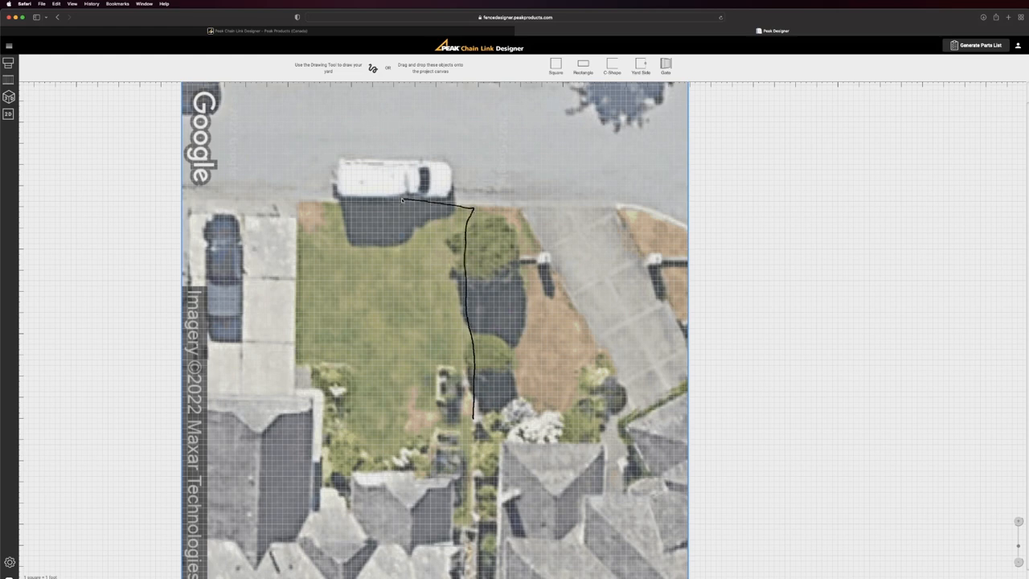
- Free-draw an L-shaped fence line across the yard front and down its side
left_click_drag(406, 199, 307, 199)
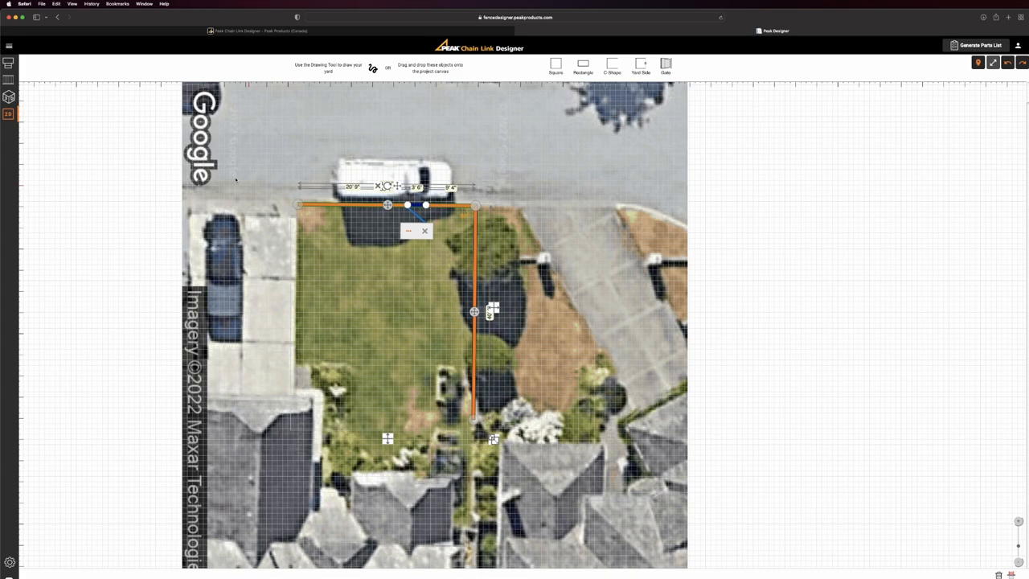
mouse_move(10, 83)
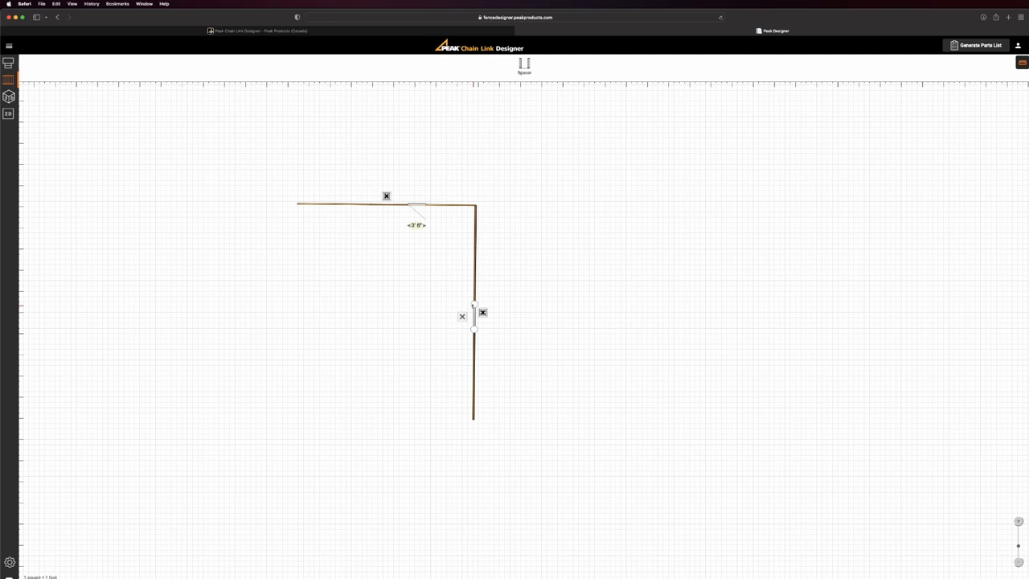
mouse_move(9, 97)
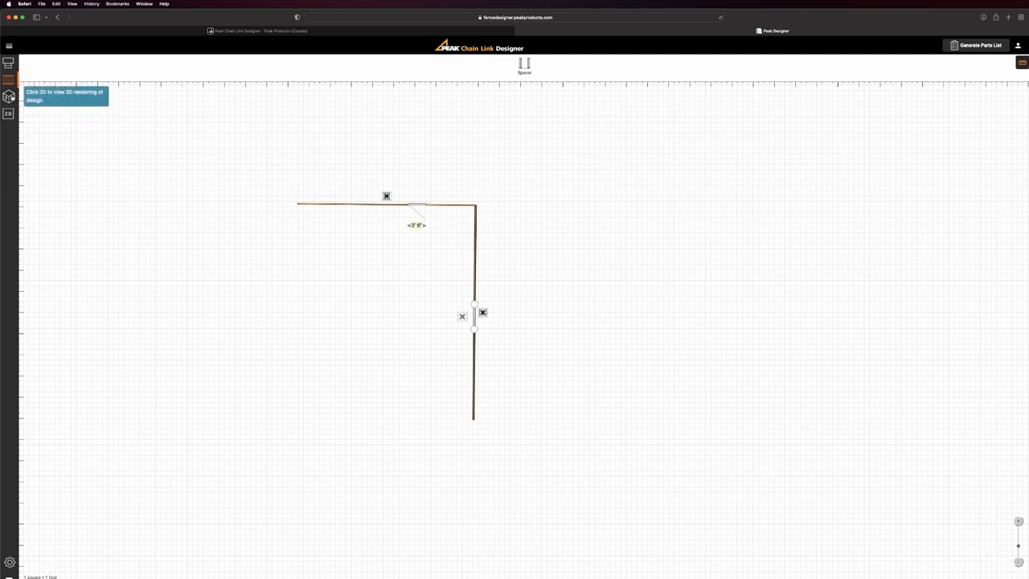
- Switch to the 3D rendering of the L-shaped fence on grass
left_click(9, 97)
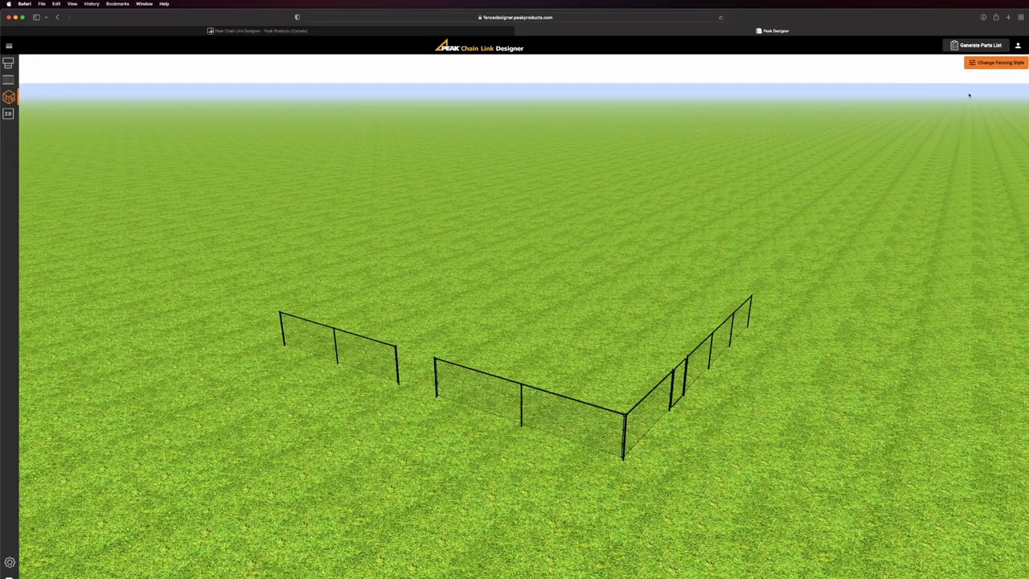
- Choose a different fence height in Change Fencing Style and apply it to the 3D fence
left_click(996, 63)
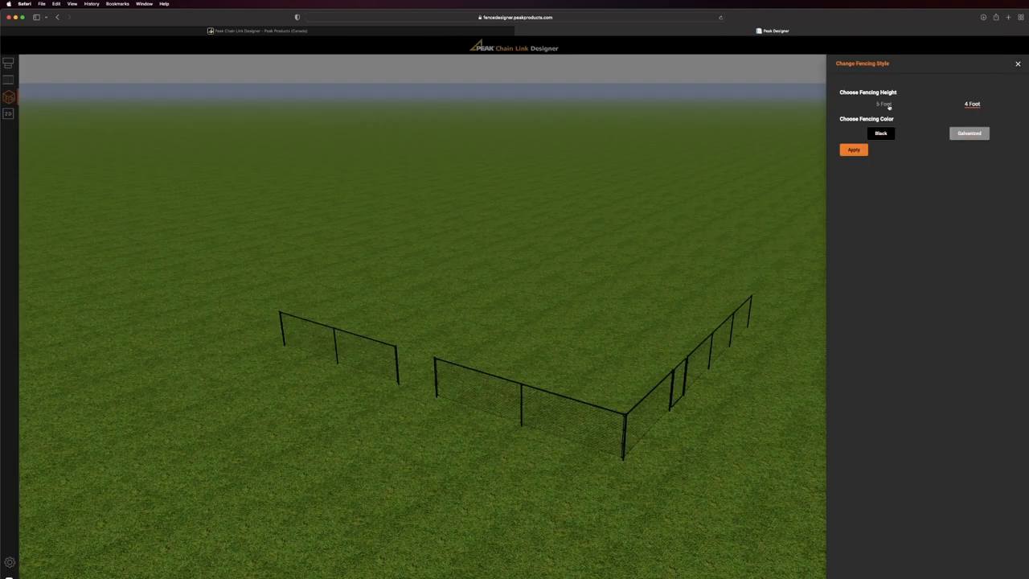
left_click(884, 103)
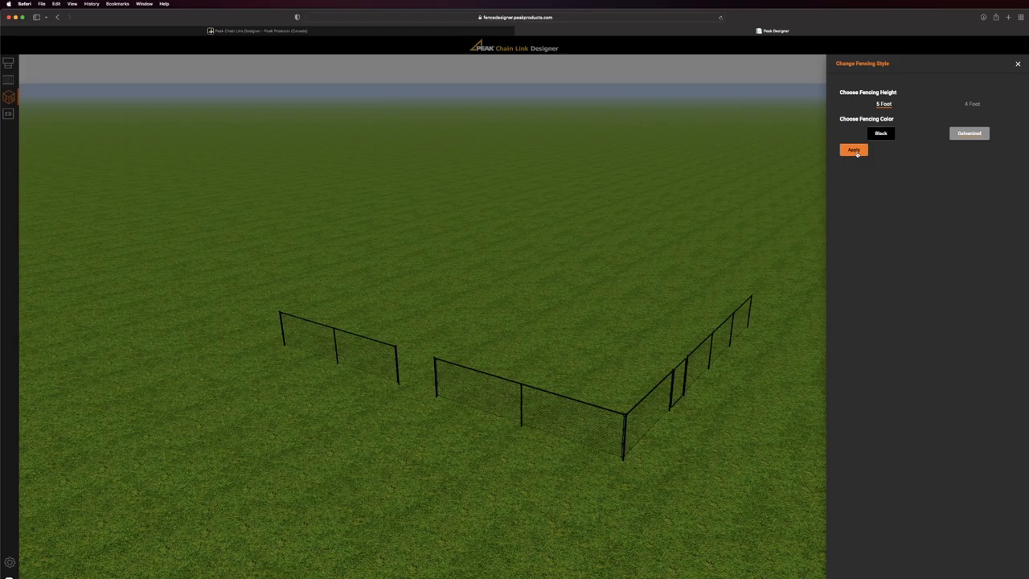
left_click(854, 149)
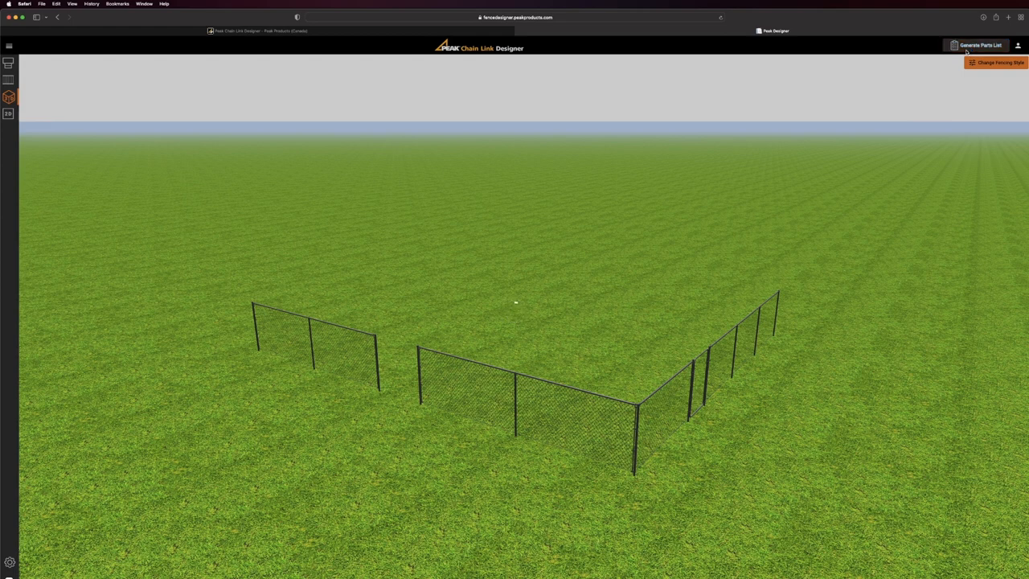
left_click(977, 45)
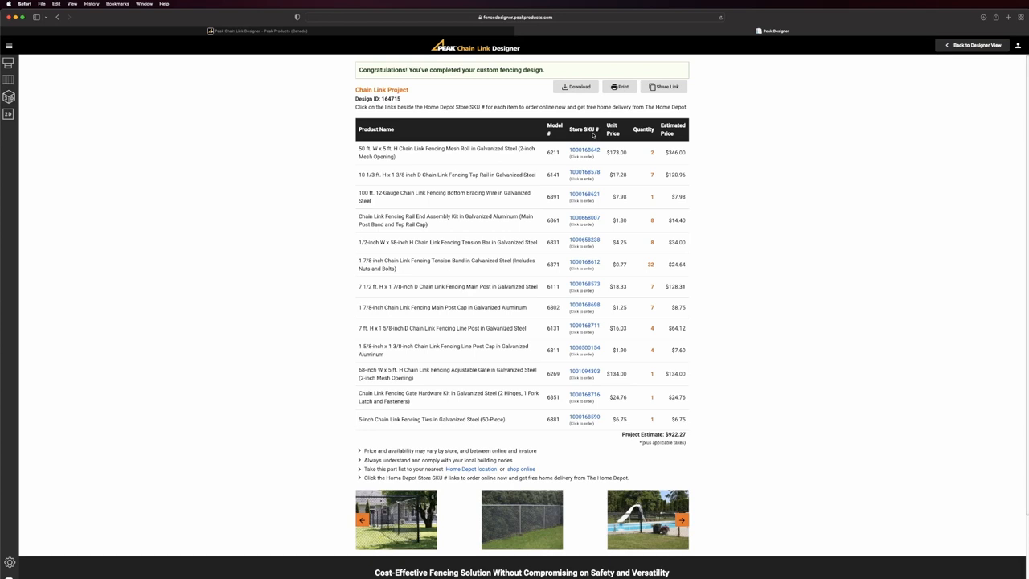
mouse_move(577, 163)
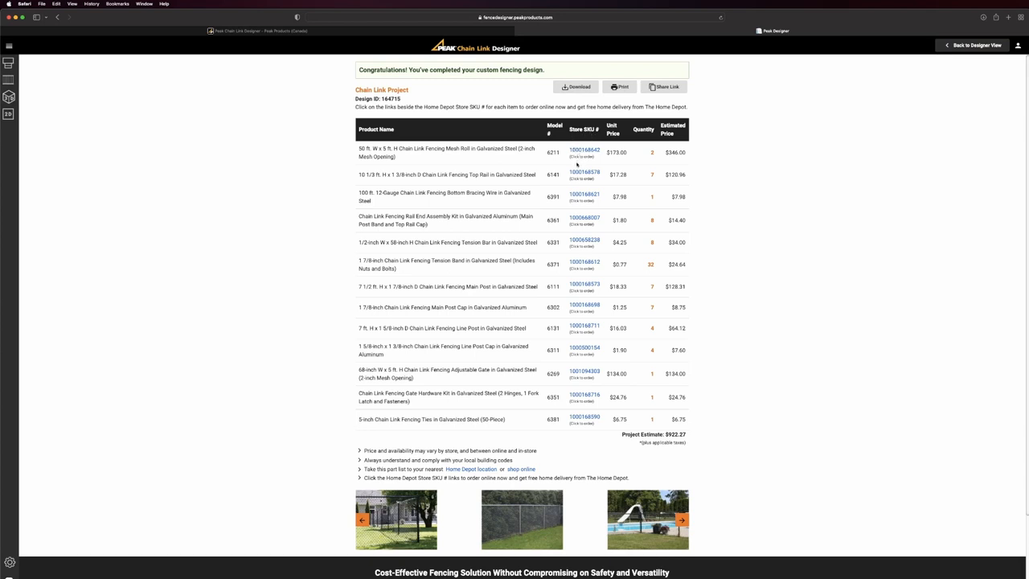
left_click(682, 519)
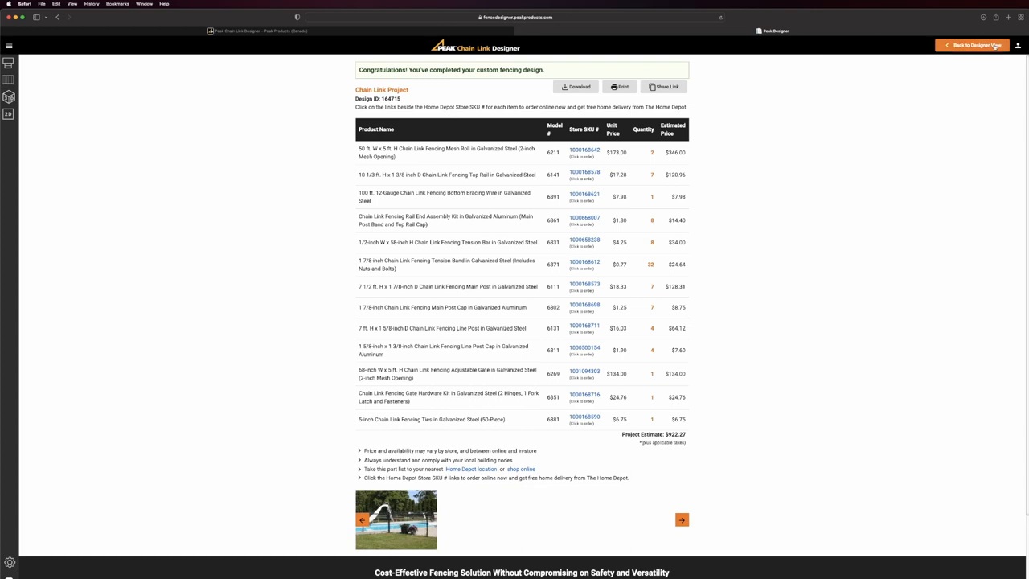
left_click(972, 45)
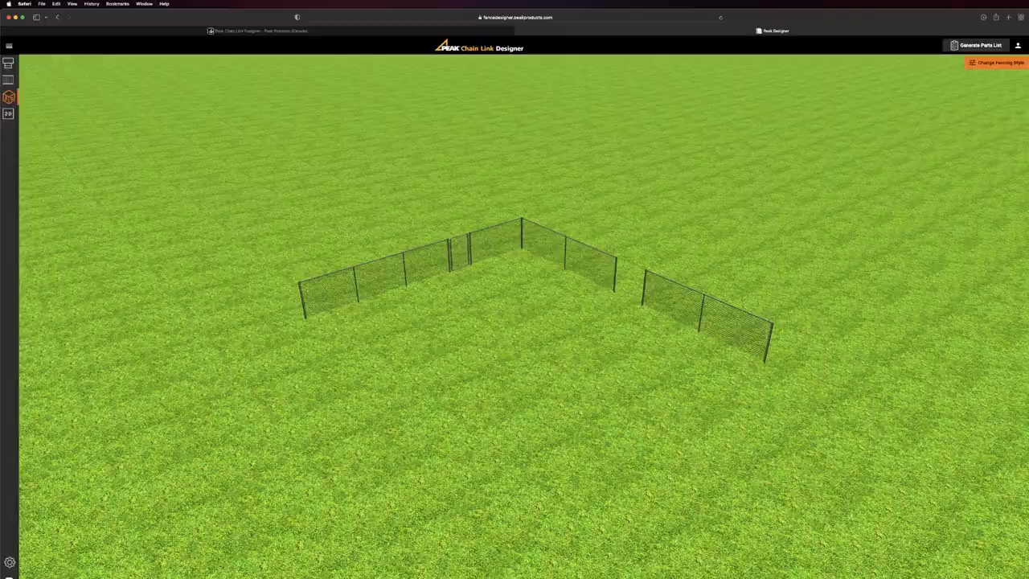